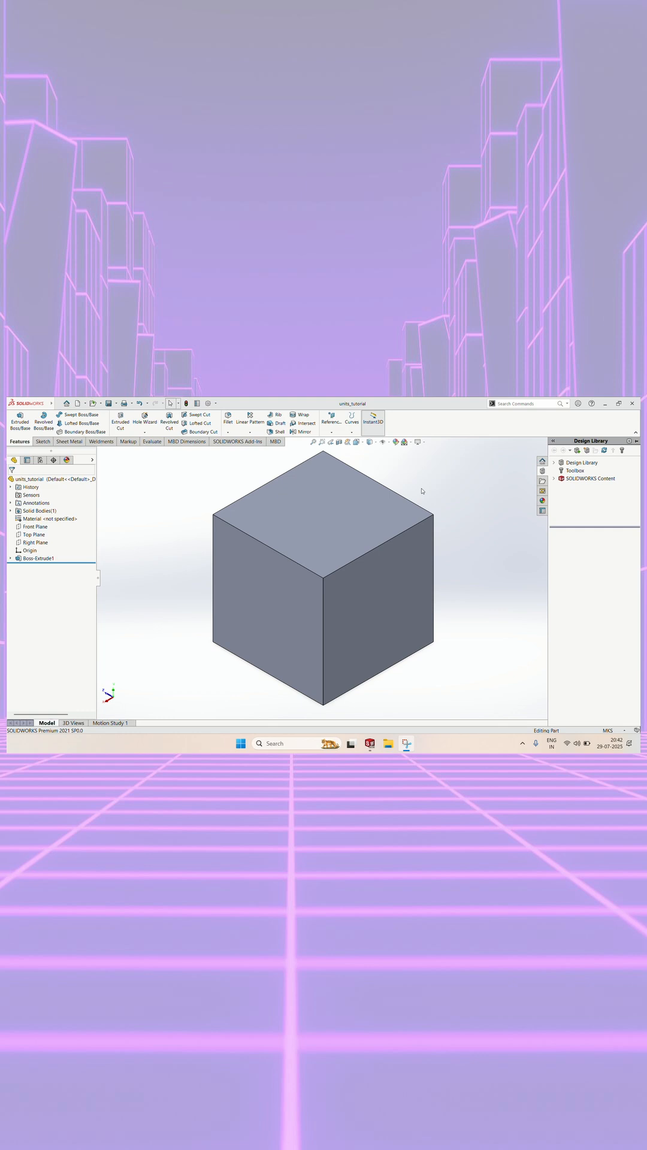
Select Boss-Extrude1 to display the cube's extrusion dimensions on the model
{"action": "left_click", "coordinate": [37, 558]}
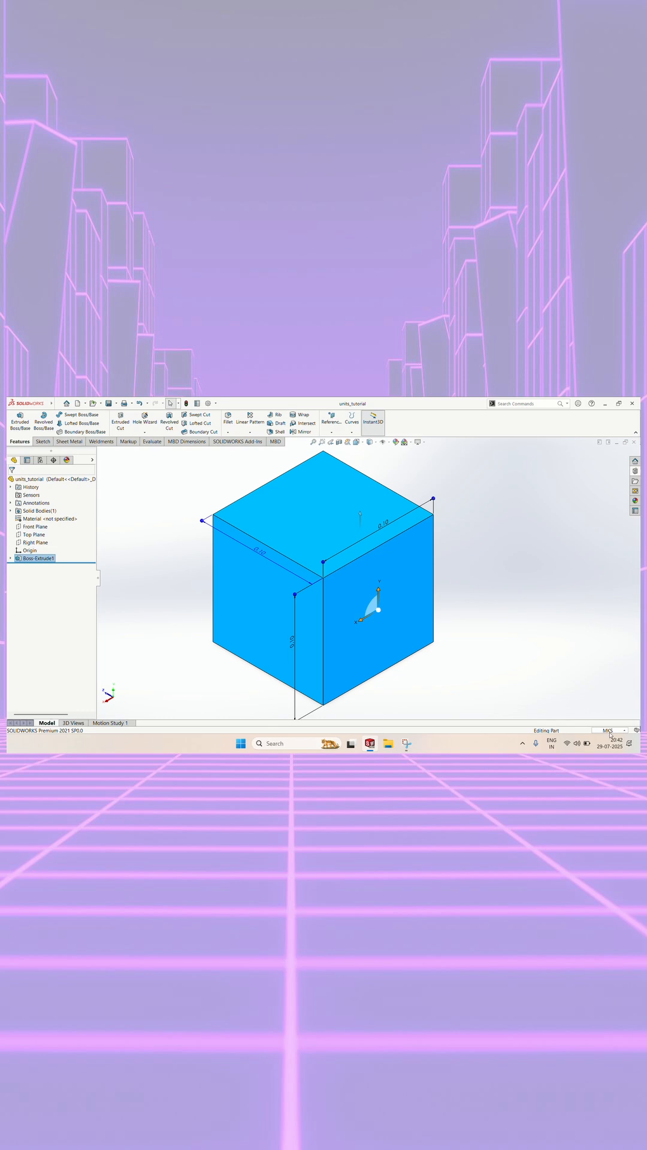
Open the status-bar unit system list showing MKS, CGS, MMGS and IPS
{"action": "left_click", "coordinate": [611, 730]}
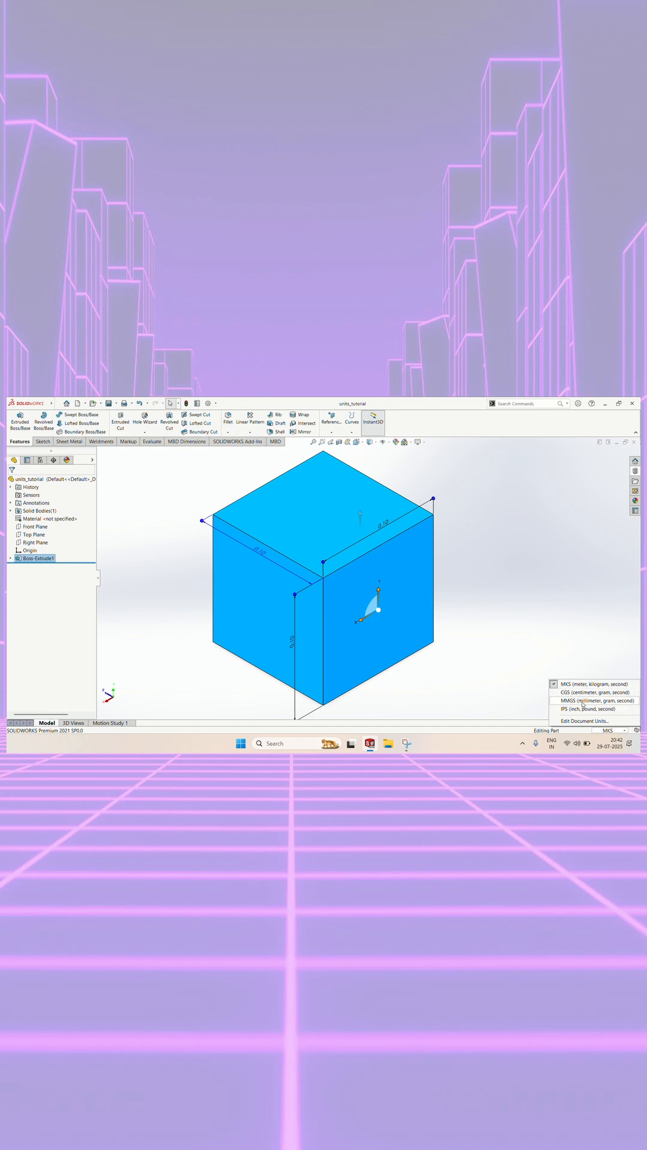
Switch document units to MMGS so dimensions read in millimetres, and reopen the unit list
{"action": "left_click", "coordinate": [584, 700]}
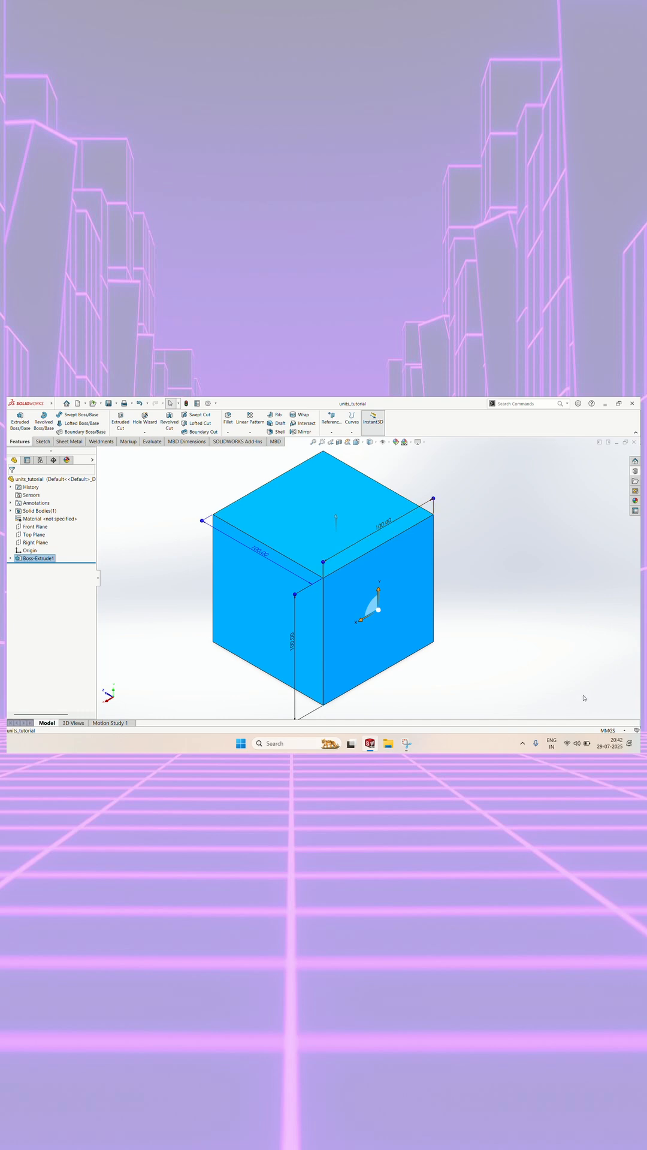
{"action": "left_click", "coordinate": [606, 729]}
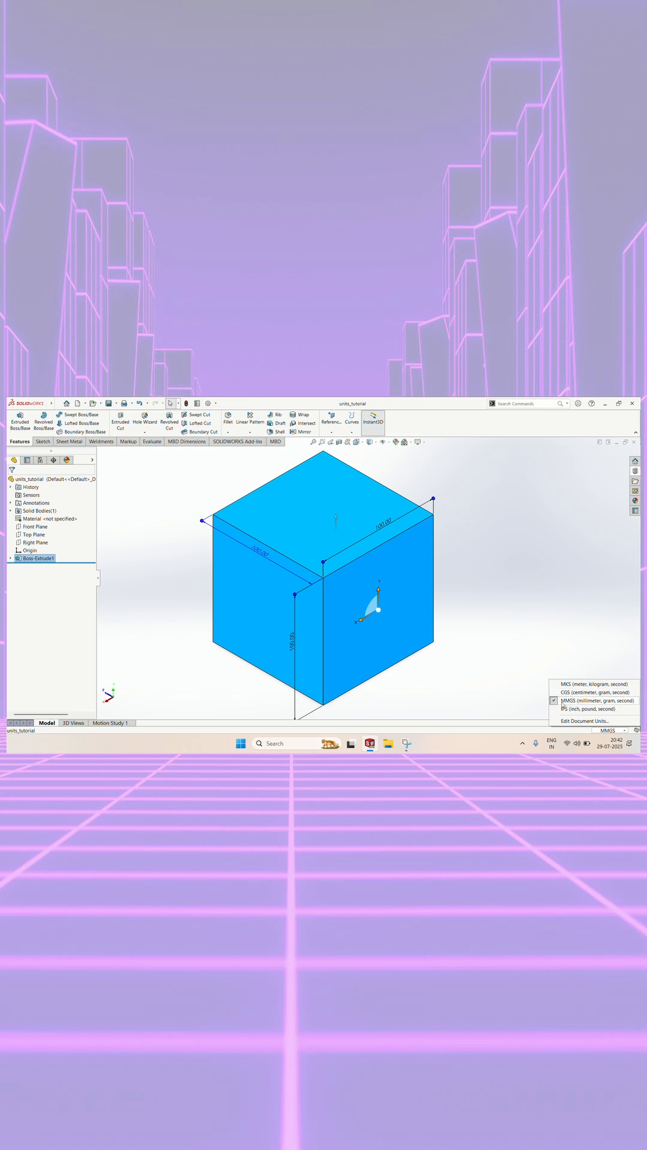
{"action": "left_click", "coordinate": [575, 708]}
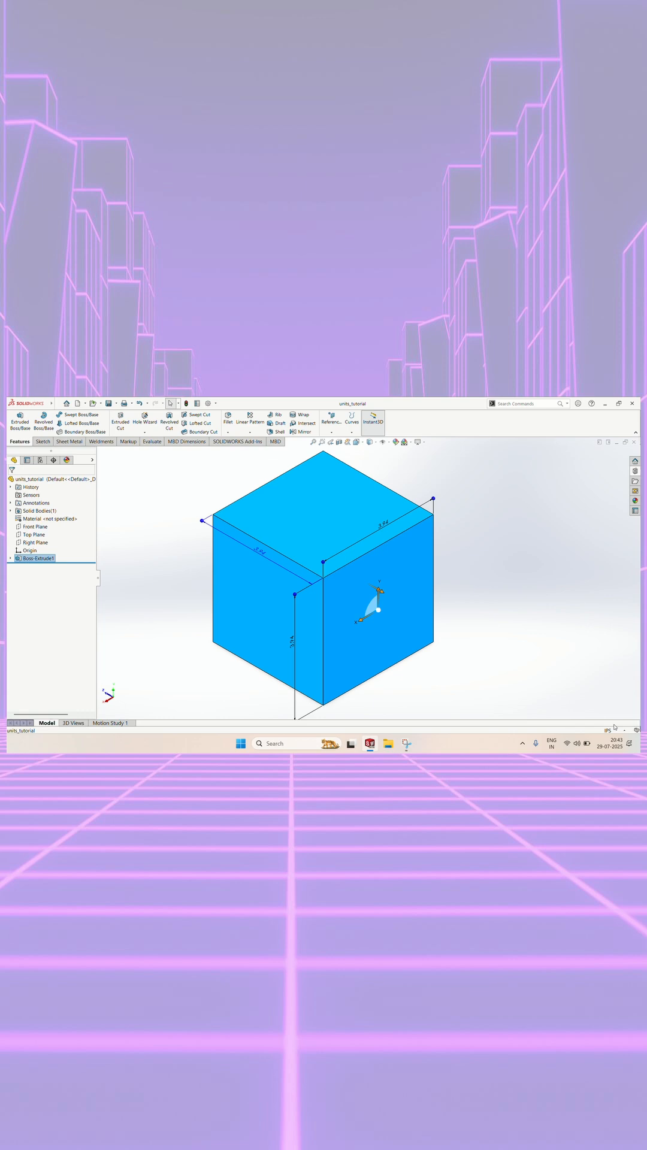
{"action": "mouse_move", "coordinate": [535, 683]}
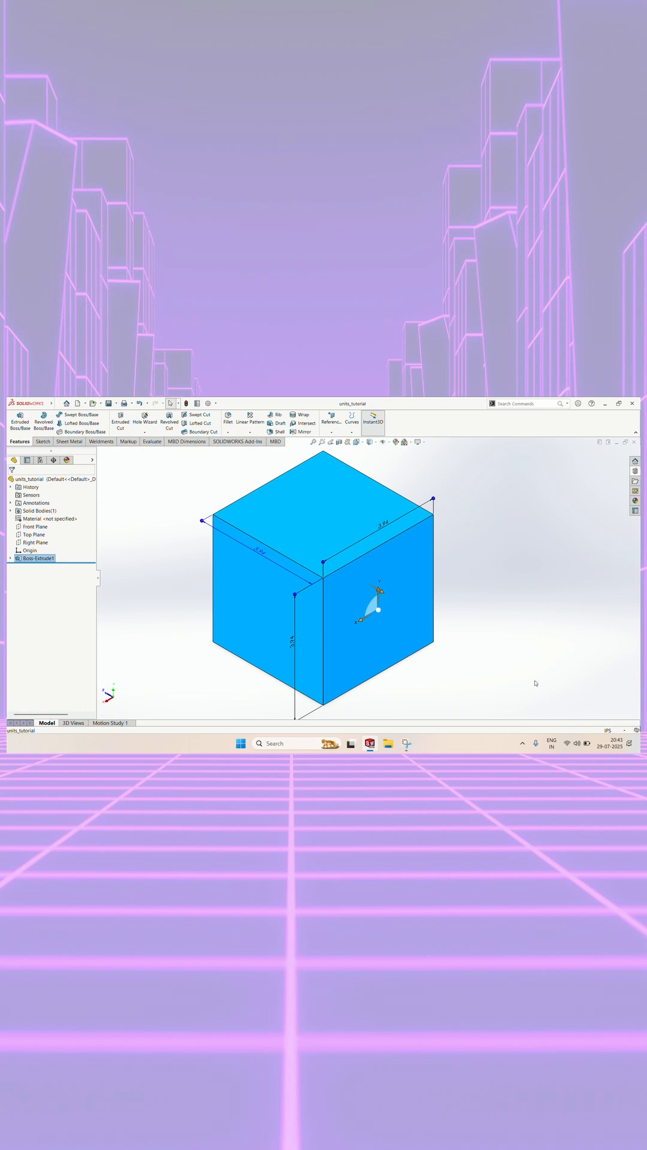